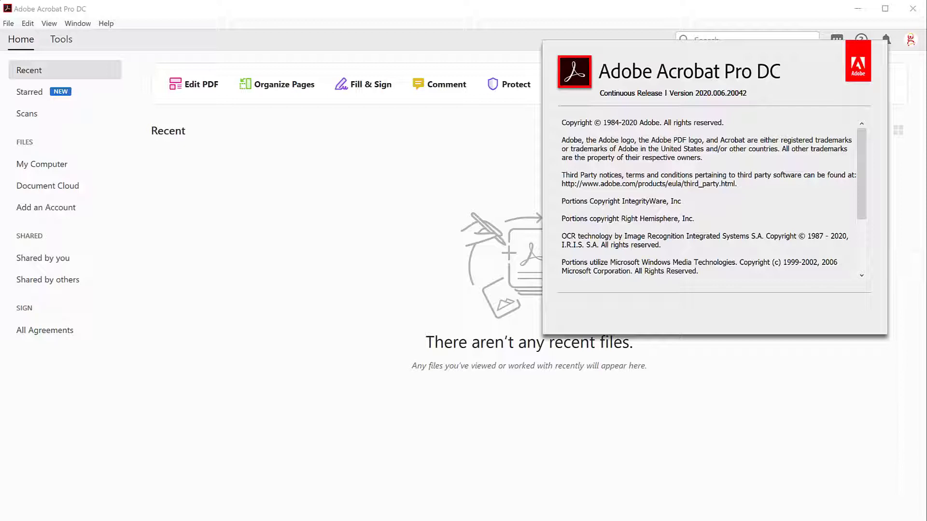
mouse_move(332, 235)
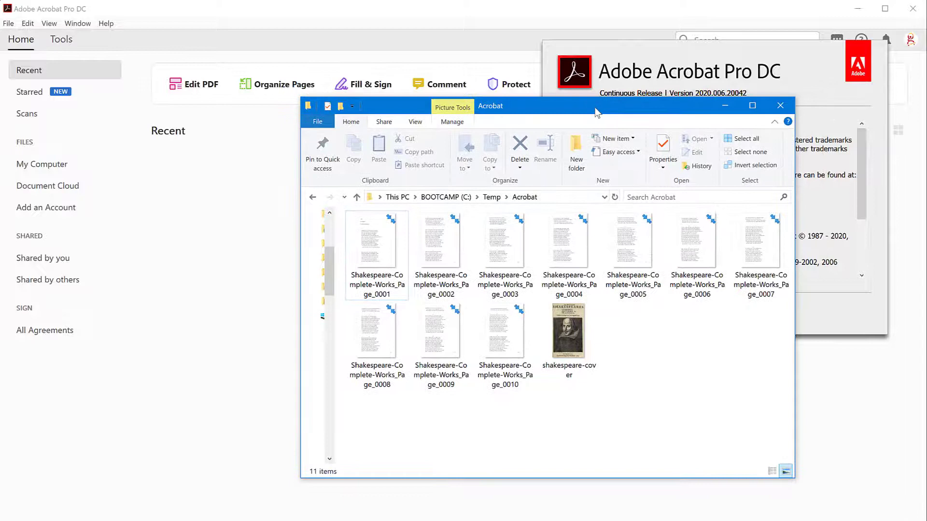
- Preview the scanned page images in C:\Temp\Acrobat, then close Explorer and Acrobat's About window
left_click(440, 330)
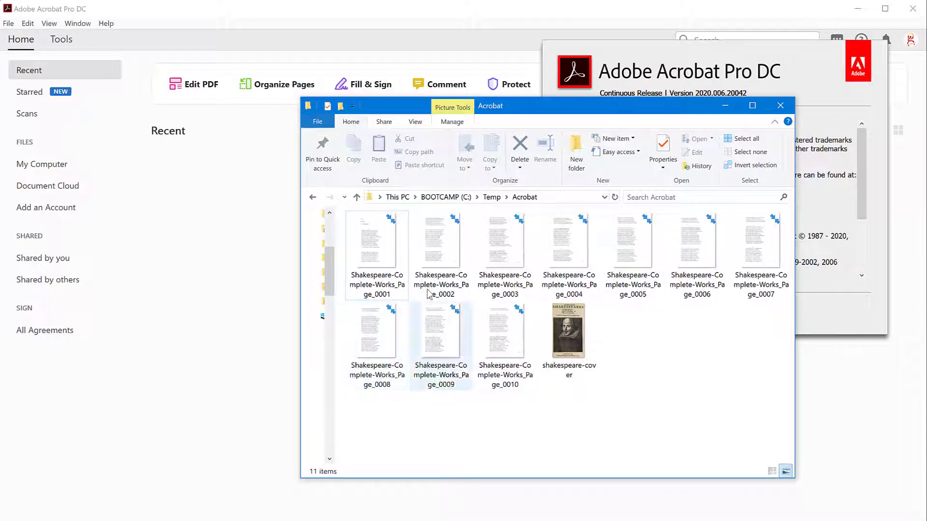
left_click(440, 243)
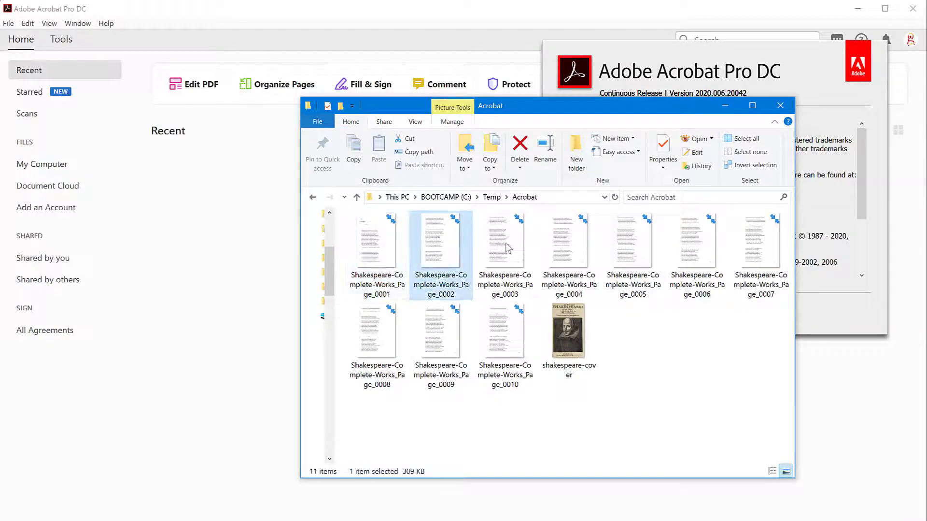
left_click(656, 336)
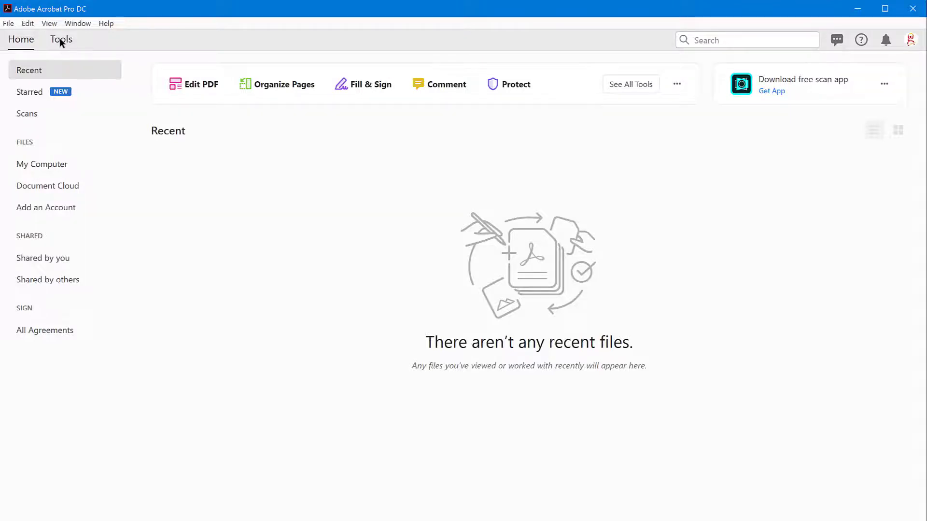
- Launch the Combine Files tool from Acrobat's Tools tab
left_click(61, 40)
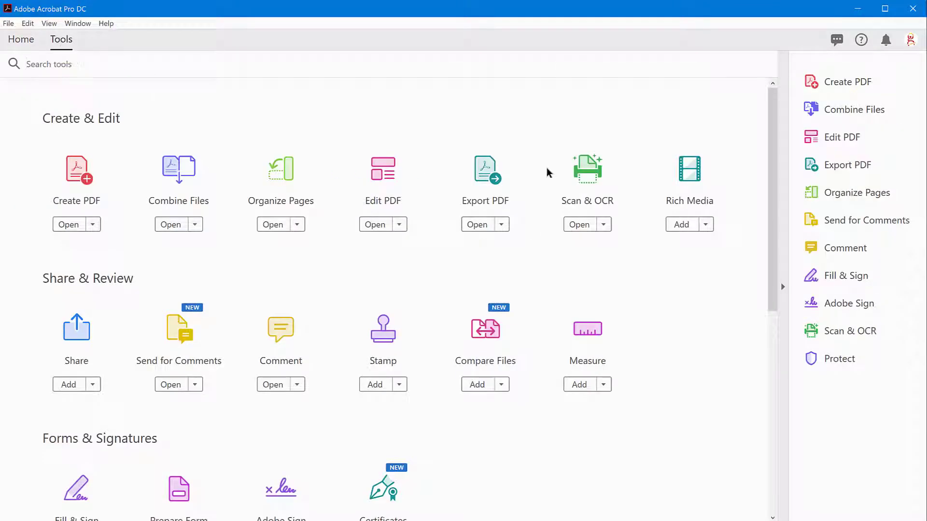
mouse_move(278, 316)
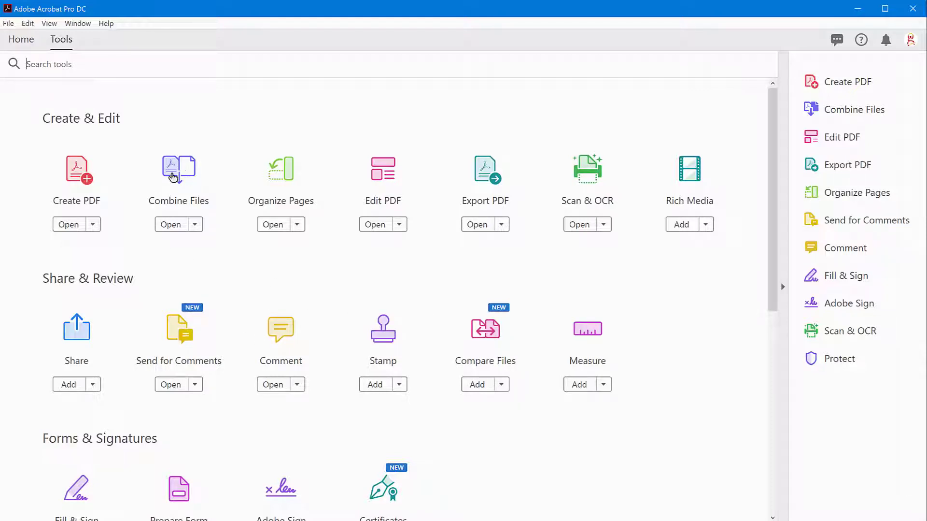
left_click(178, 170)
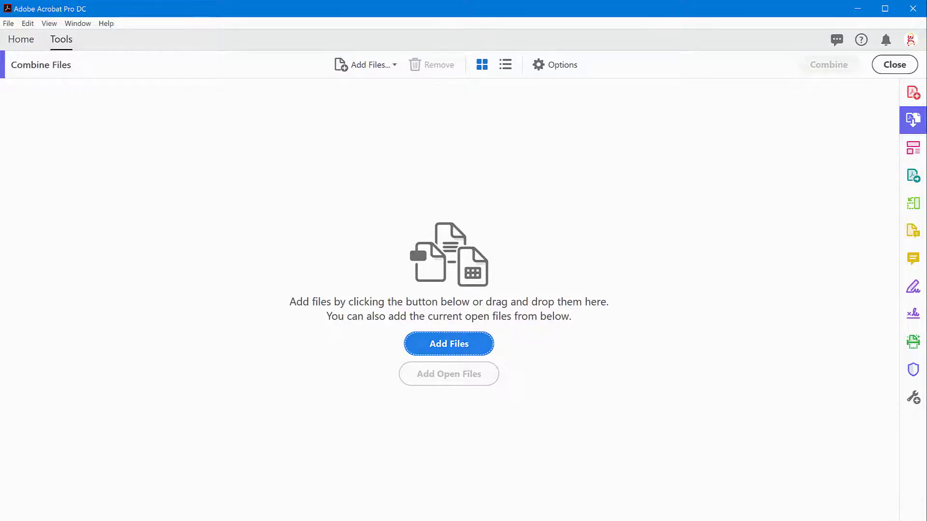
- Bring back the File Explorer folder holding the ten page scans and cover image
left_click(448, 343)
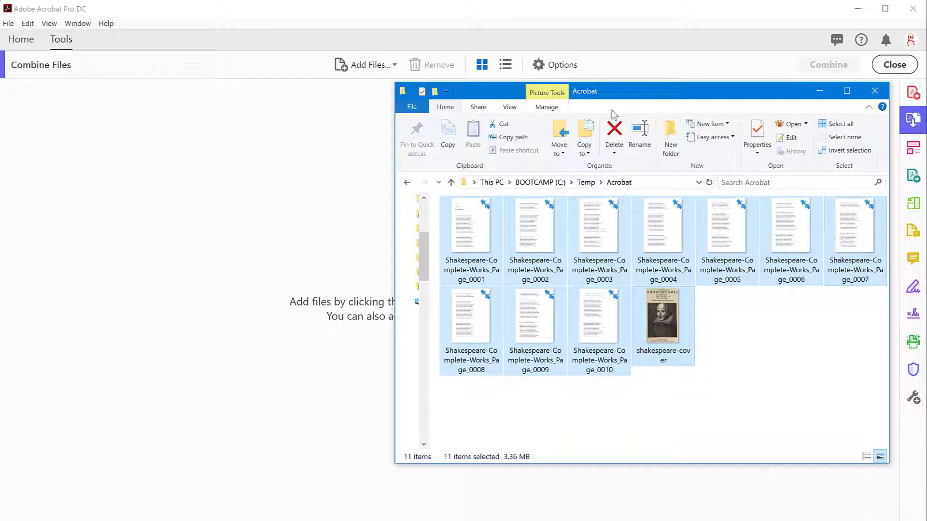
mouse_move(662, 228)
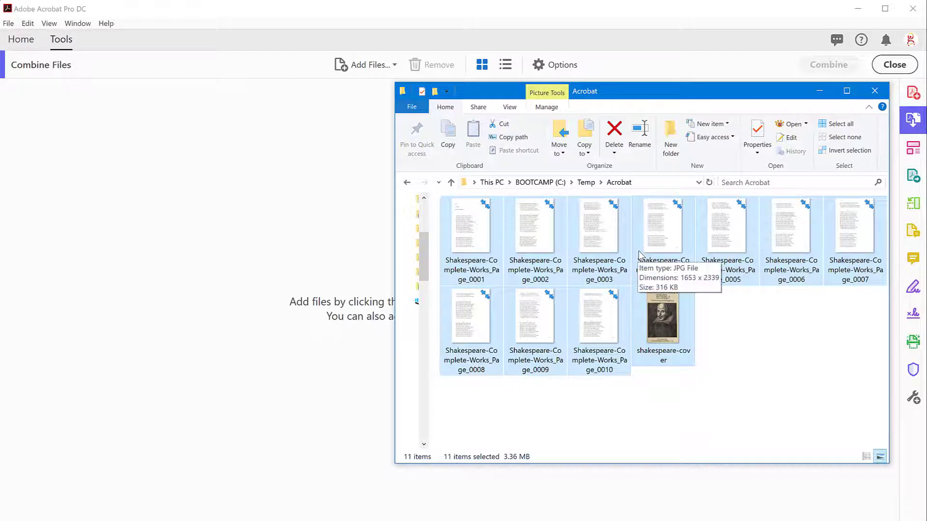
mouse_move(645, 247)
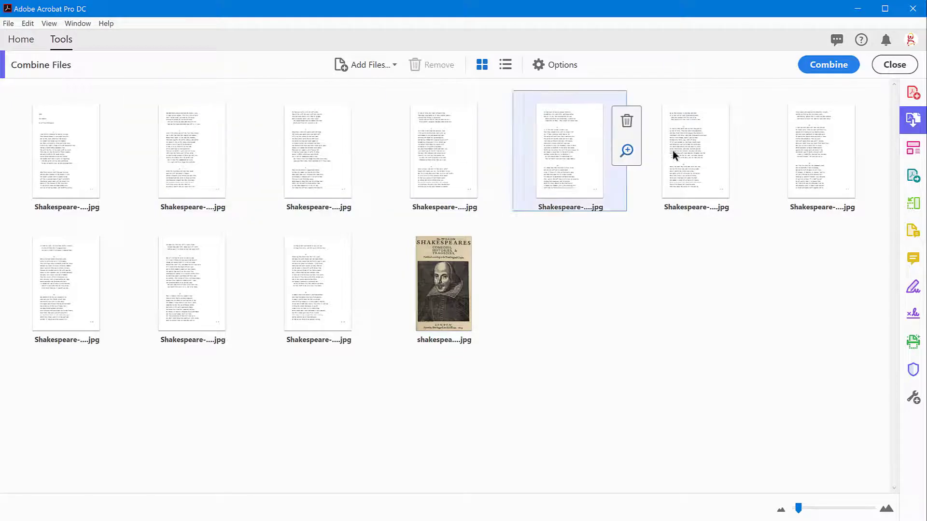
- Move the shakespeare-cover image to first position and combine all eleven images into Binder2.pdf
left_click(504, 65)
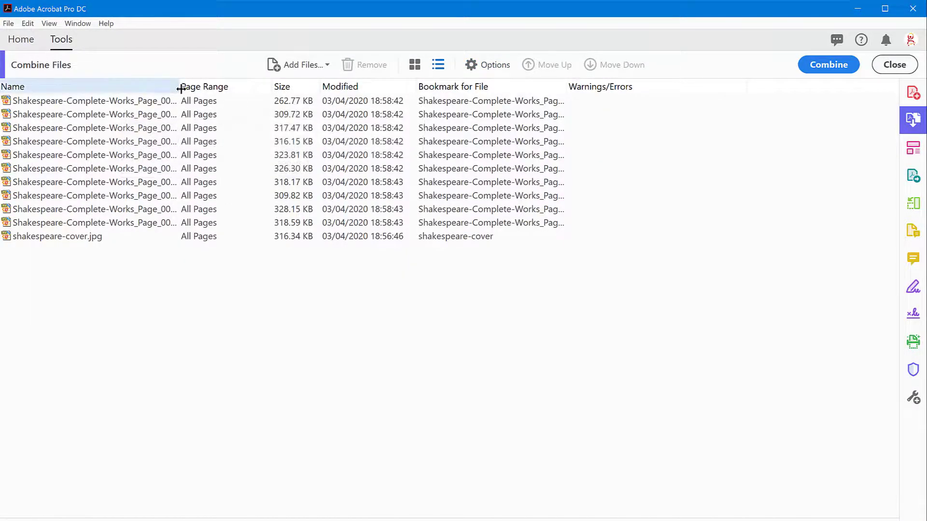
left_click_drag(178, 86, 311, 87)
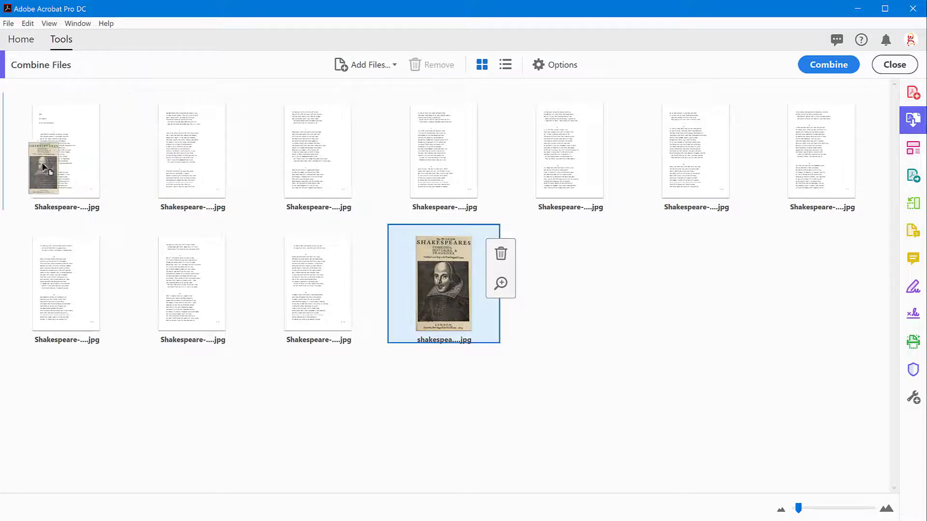
left_click_drag(443, 283, 67, 151)
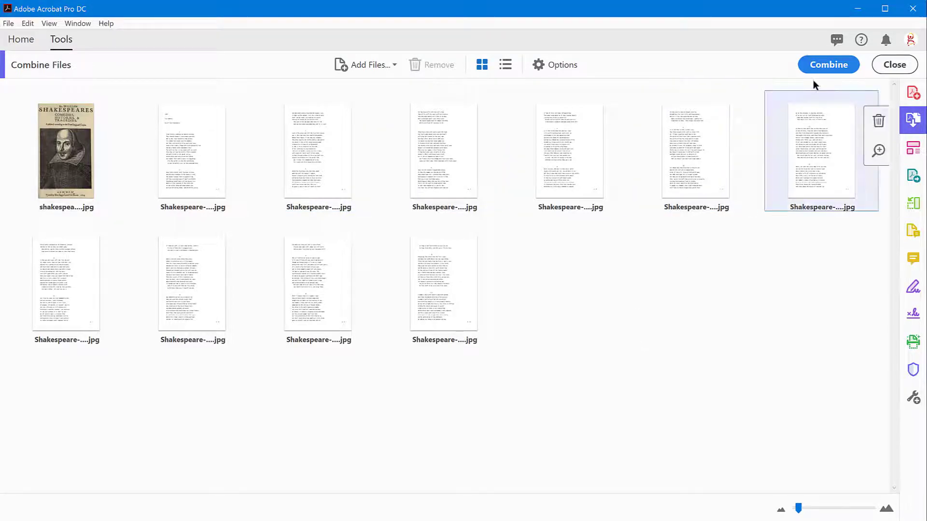
left_click(828, 65)
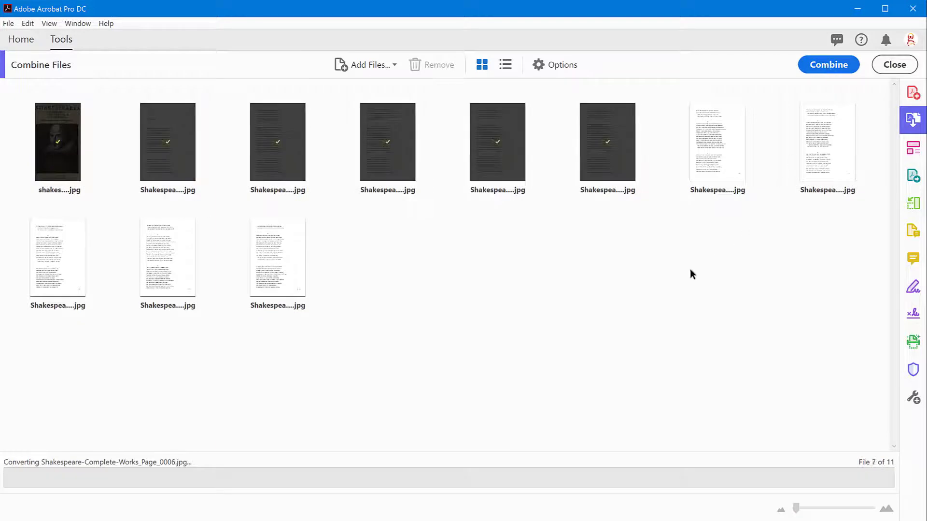
left_click(829, 65)
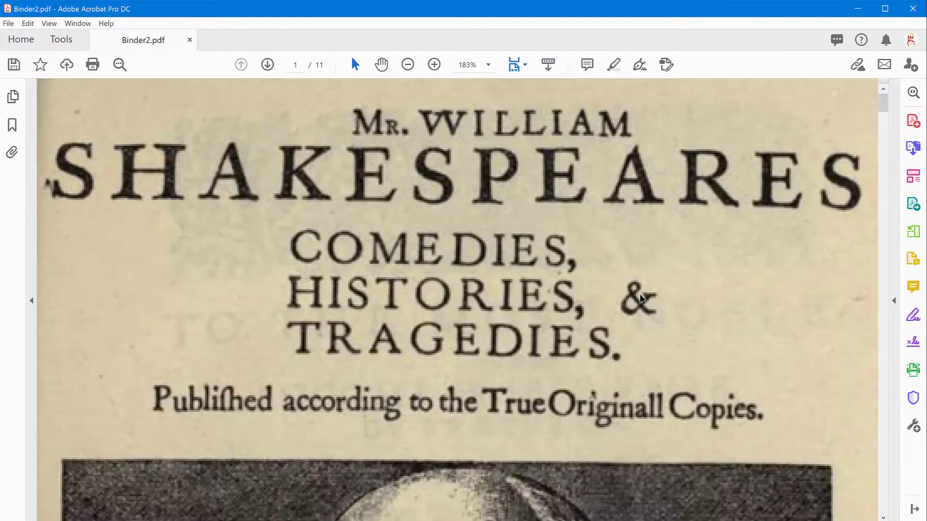
- Switch Binder2.pdf to Fit Page view and scroll through its 11 pages
left_click(524, 65)
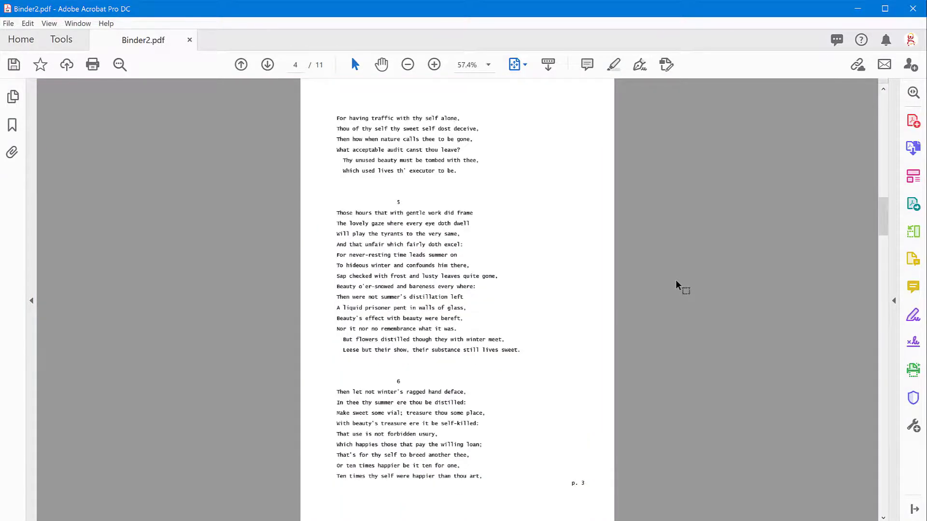
scroll("down", 3)
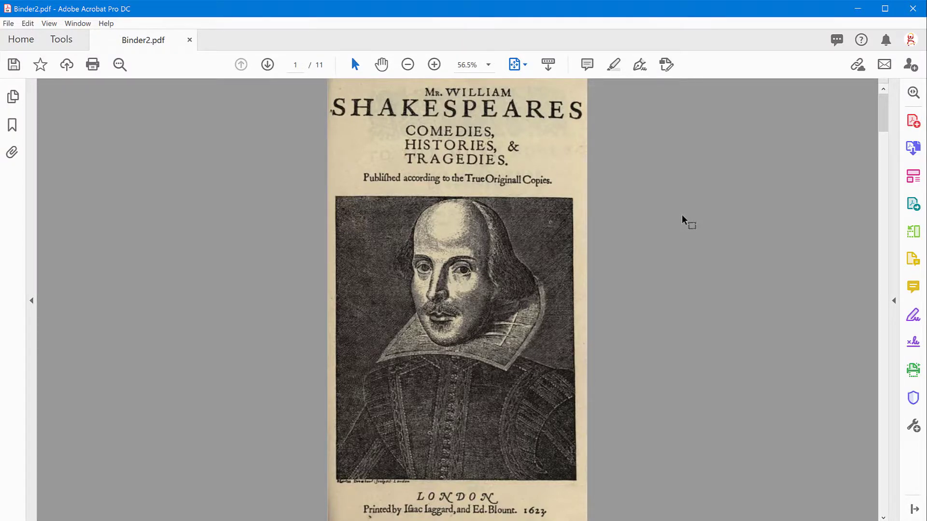
mouse_move(913, 342)
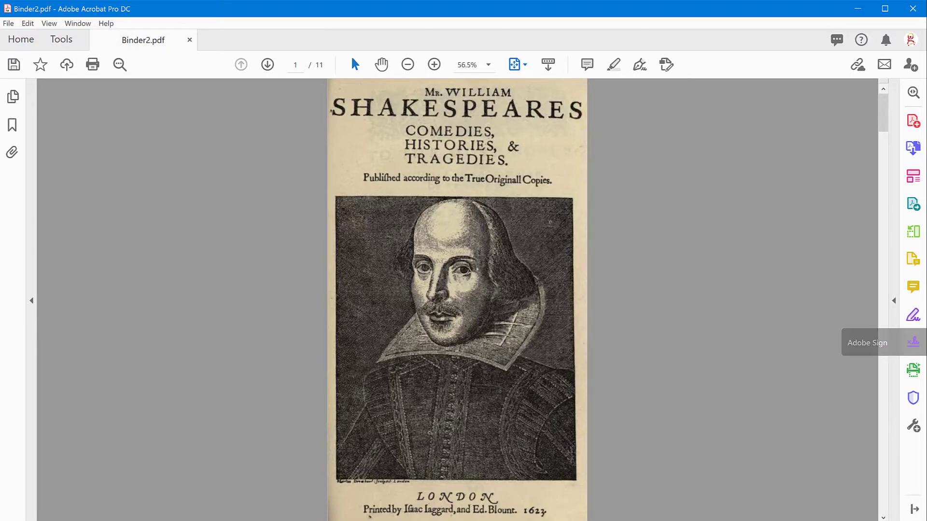